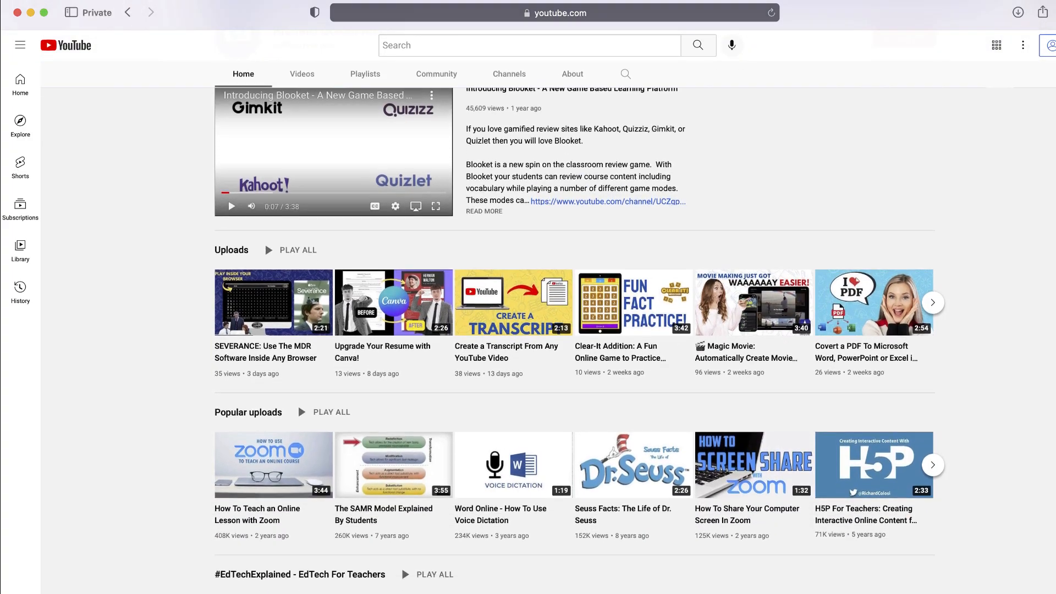
- Download the Tasmanian Tiger worksheet from Canva's Share menu as a PDF
{"action": "scroll", "scroll_direction": "down", "scroll_amount": 3}
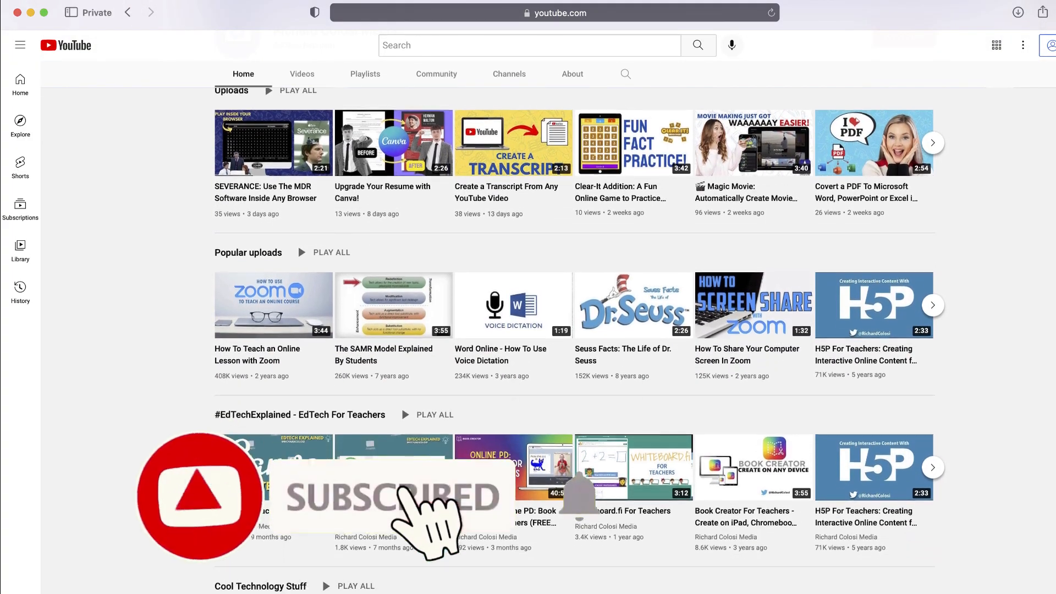
{"action": "scroll", "scroll_direction": "down", "scroll_amount": 3}
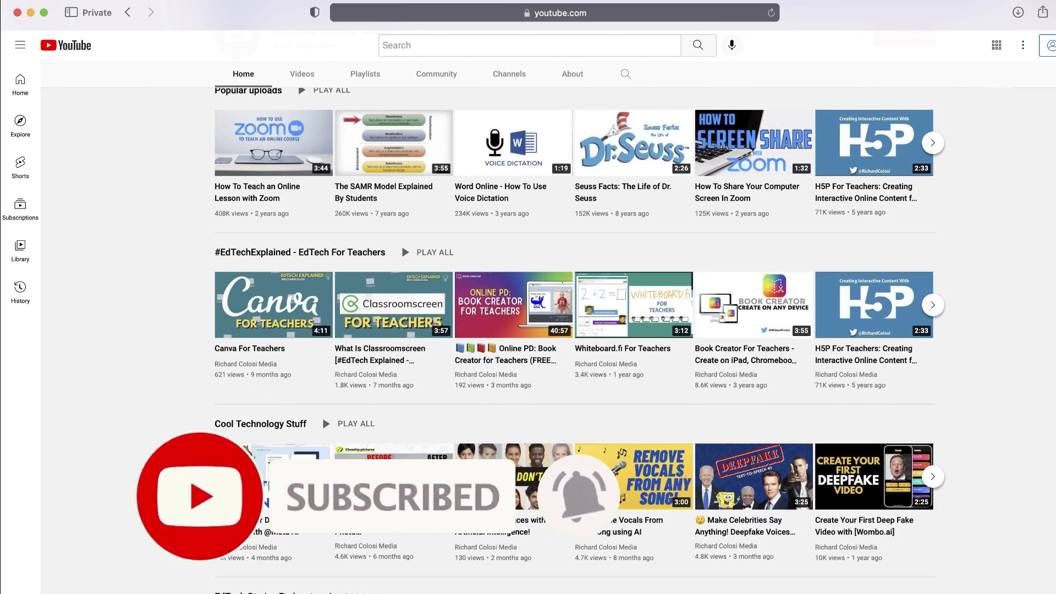
{"action": "scroll", "scroll_direction": "down", "scroll_amount": 3}
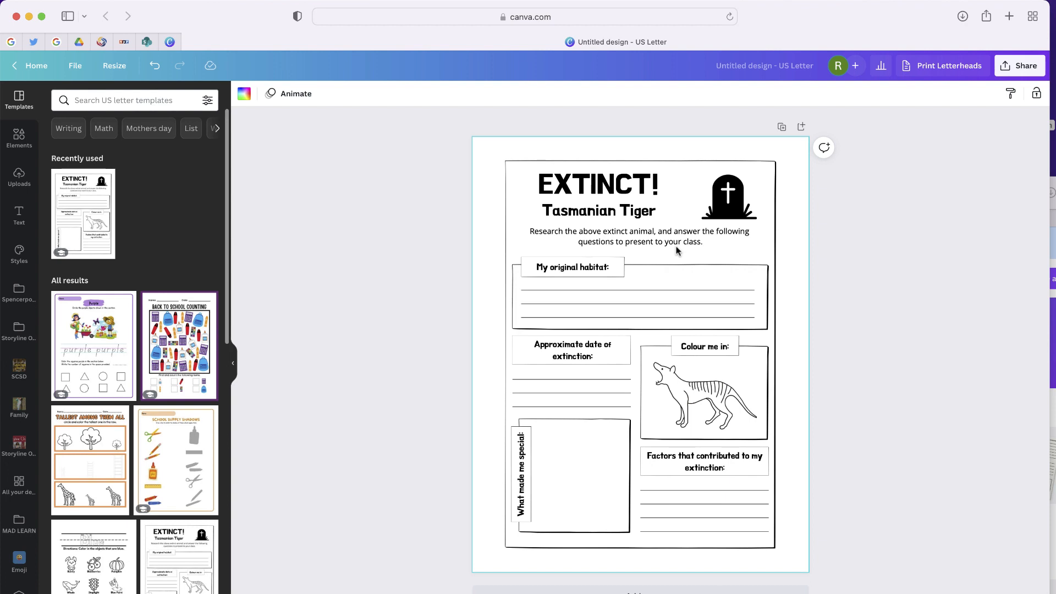
{"action": "mouse_move", "coordinate": [894, 358]}
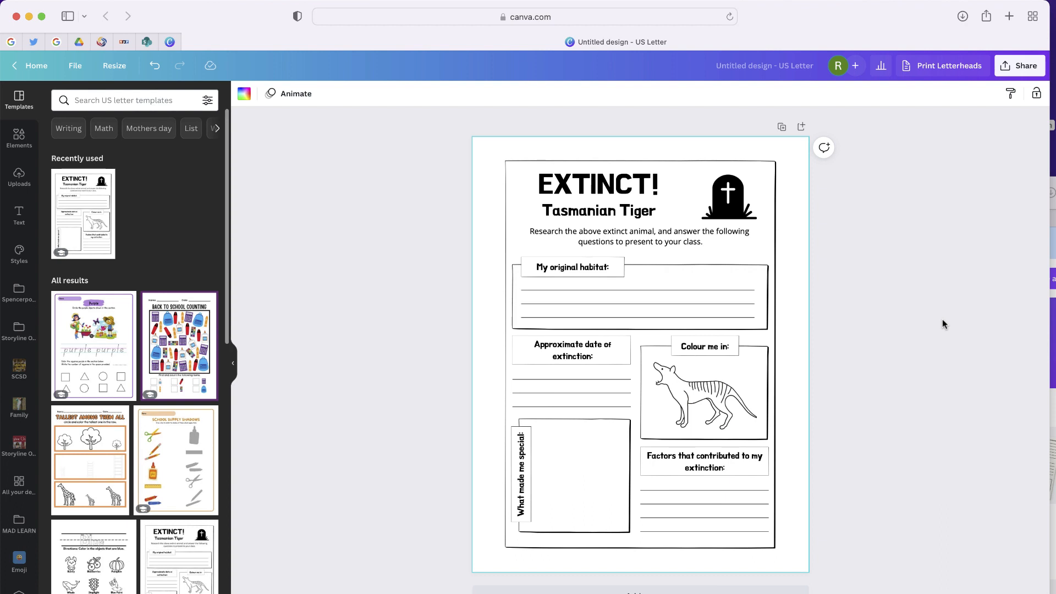
{"action": "mouse_move", "coordinate": [1023, 94]}
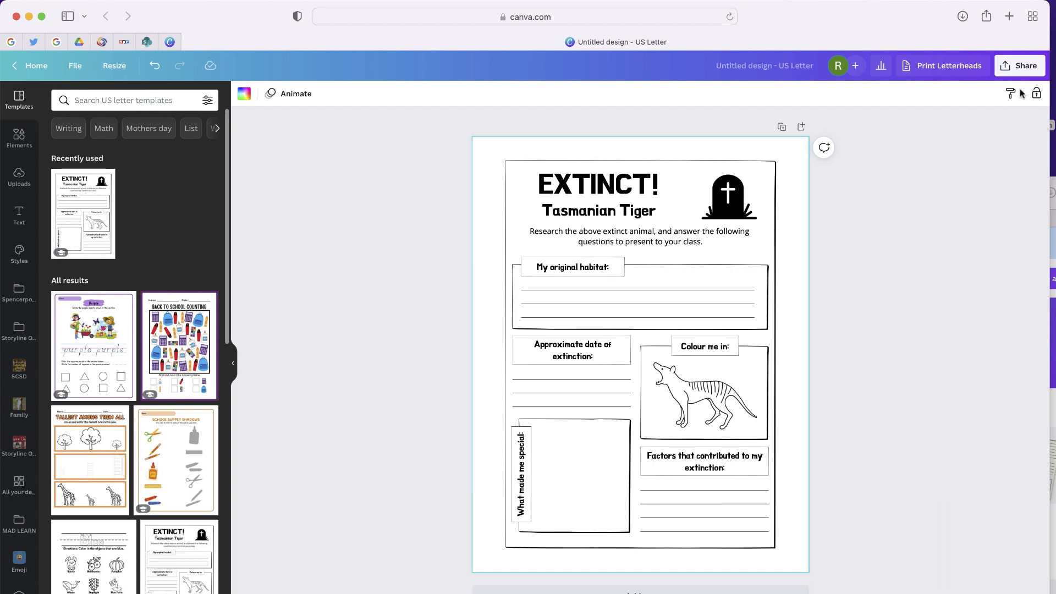
{"action": "left_click", "coordinate": [1019, 66]}
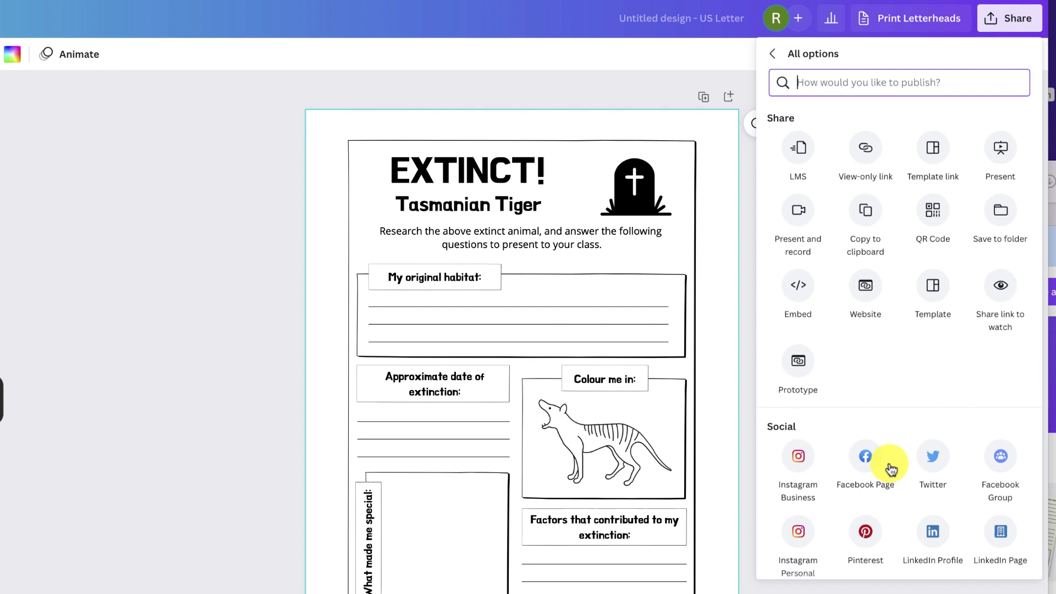
{"action": "type", "text": "wor"}
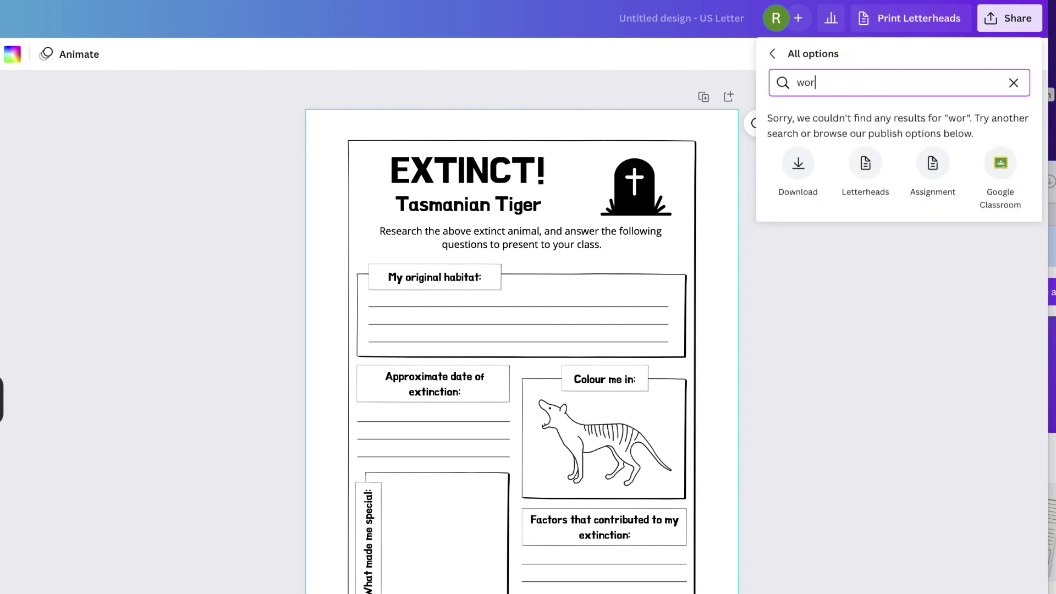
{"action": "type", "text": "d"}
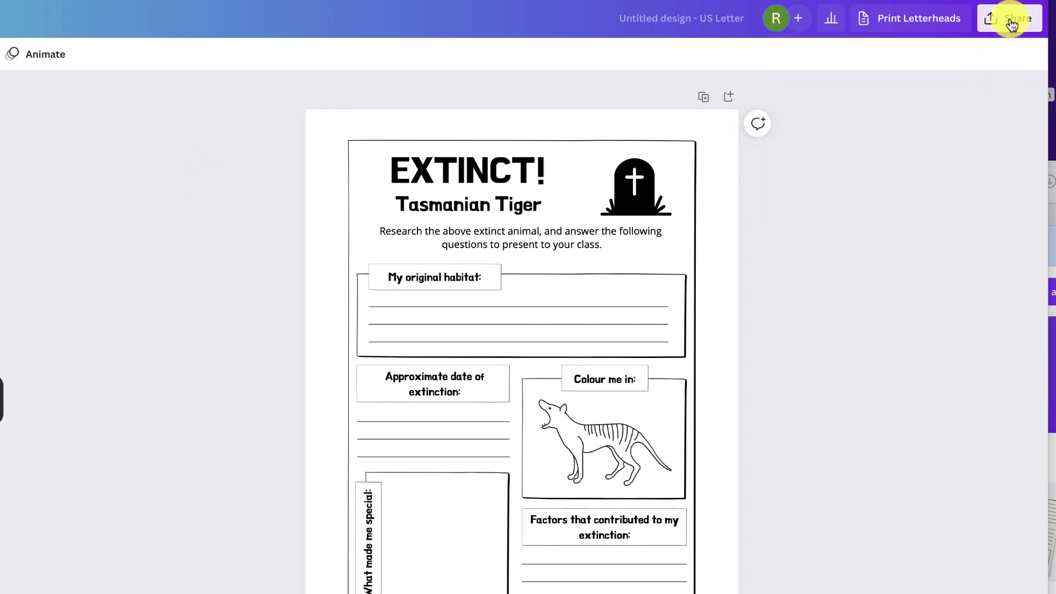
{"action": "left_click", "coordinate": [1013, 18]}
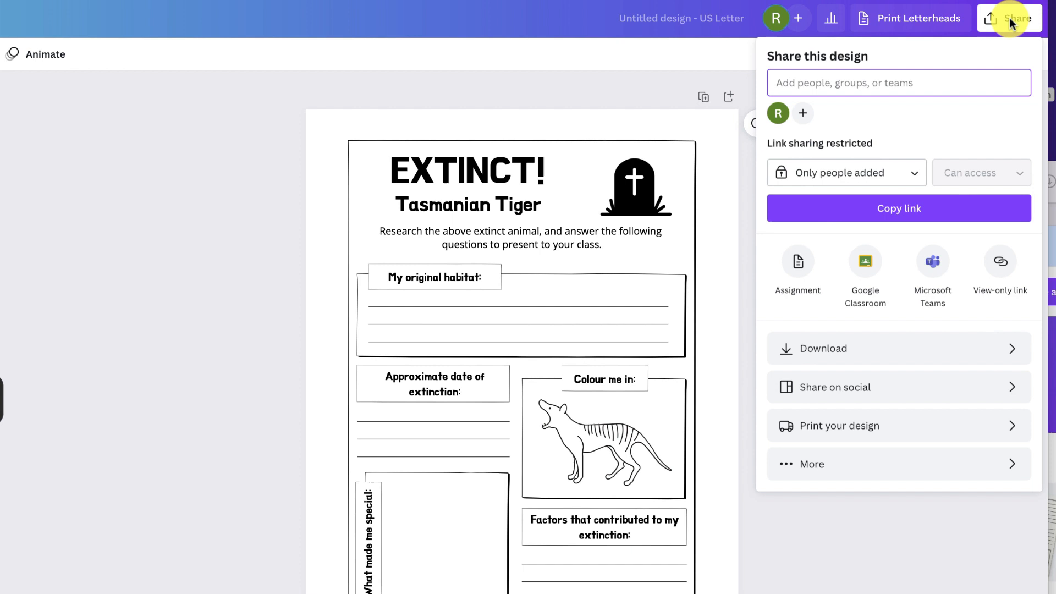
{"action": "left_click", "coordinate": [823, 349]}
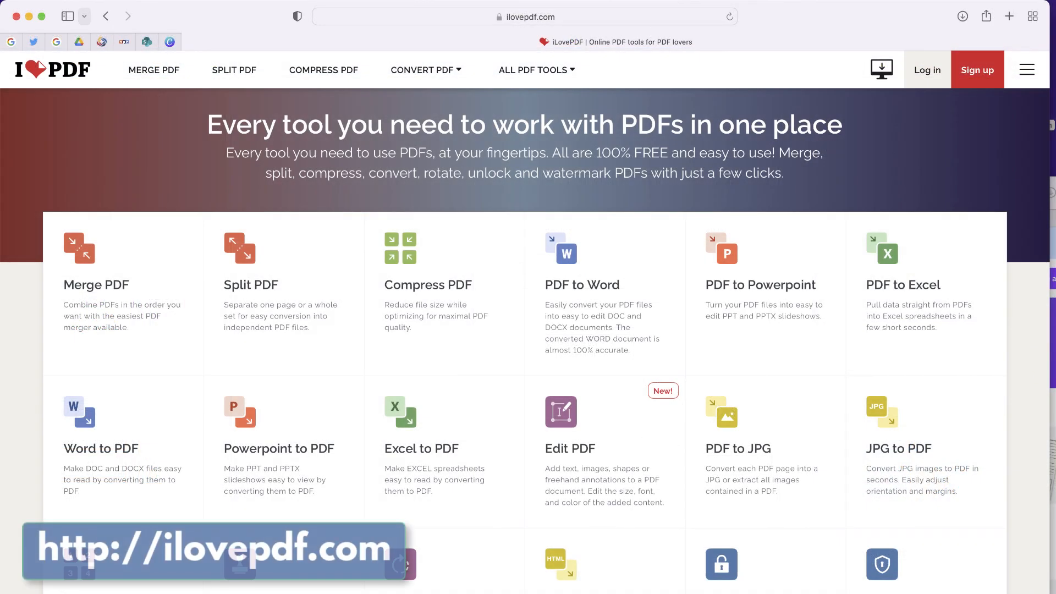
{"action": "mouse_move", "coordinate": [252, 171]}
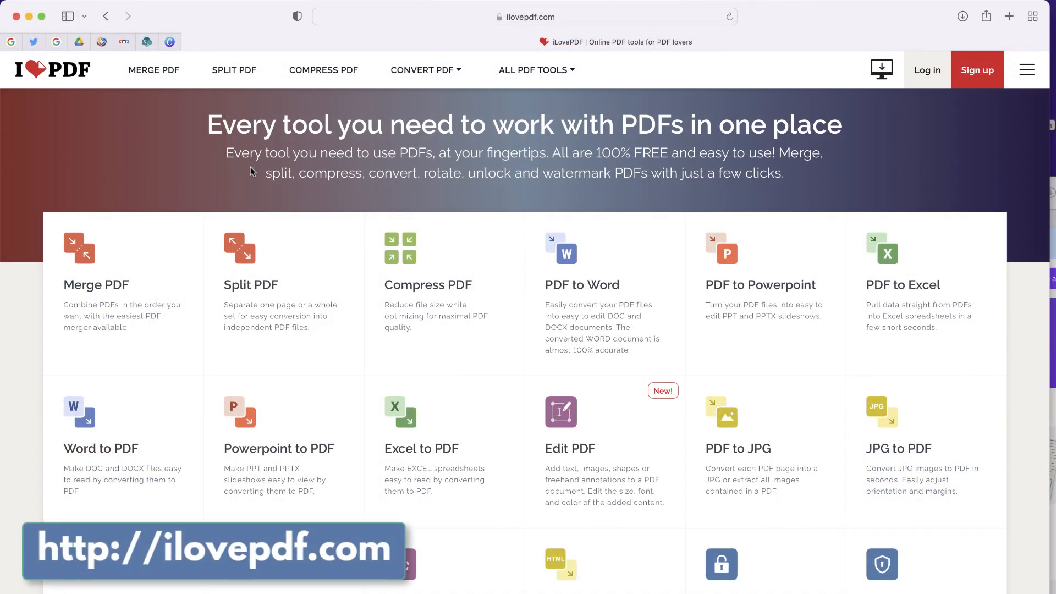
- Upload Untitled design.pdf to iLovePDF's PDF to Word tool and convert it
{"action": "scroll", "scroll_direction": "down", "scroll_amount": 3}
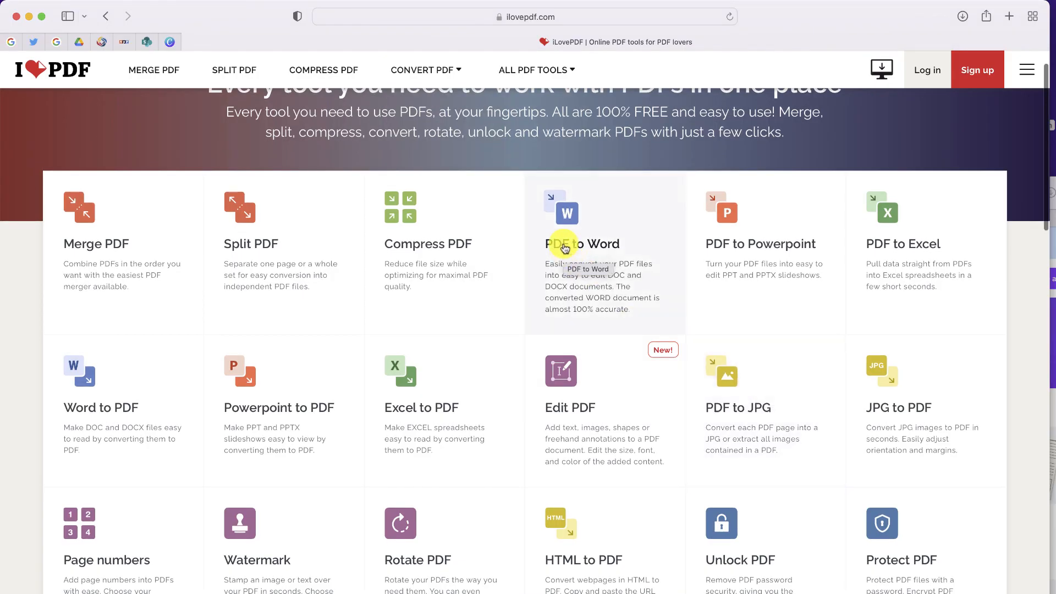
{"action": "left_click", "coordinate": [564, 244]}
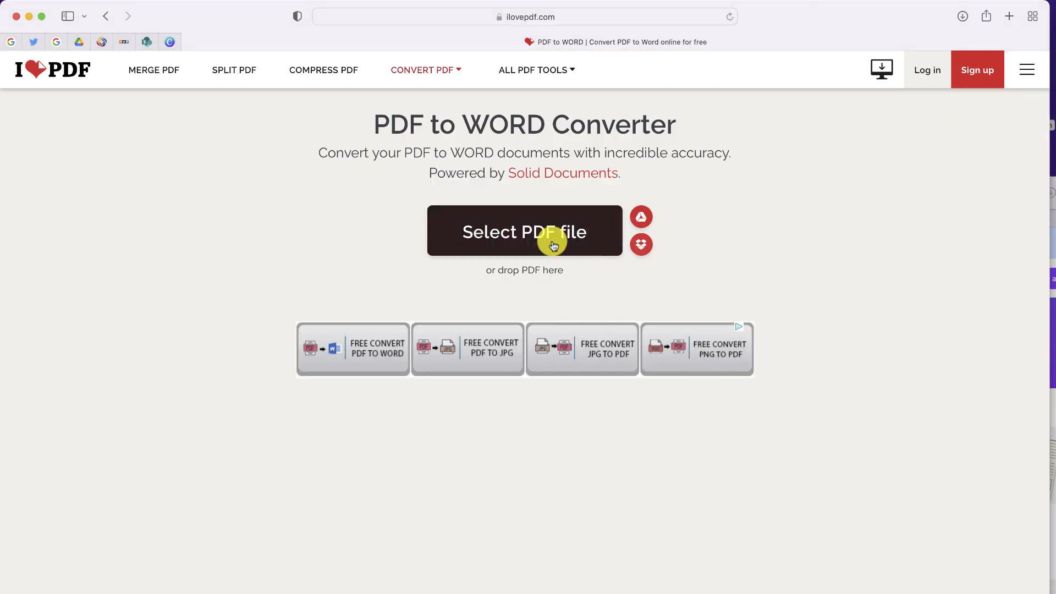
{"action": "left_click", "coordinate": [525, 231]}
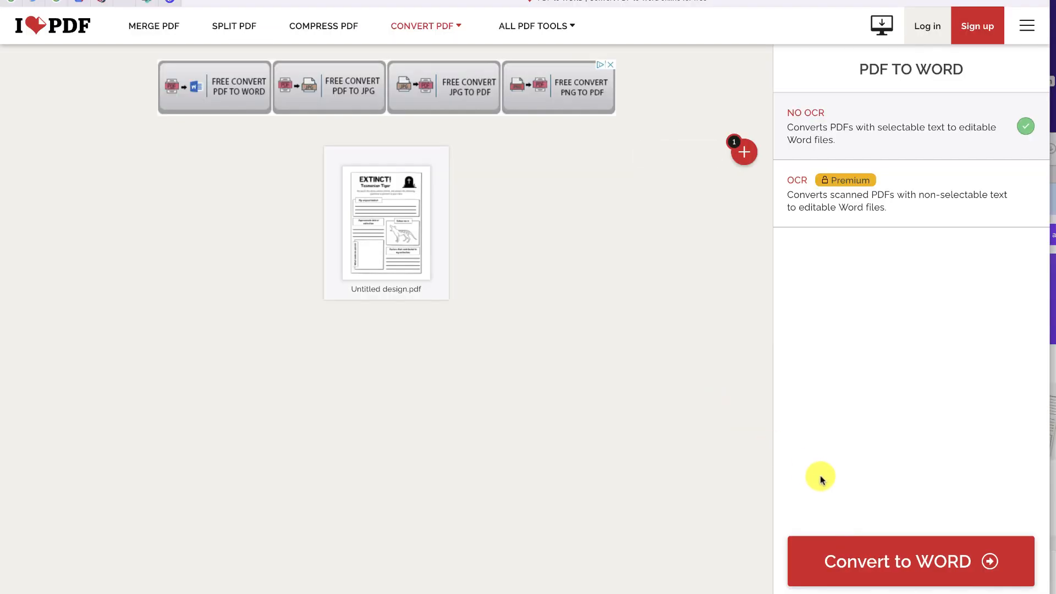
{"action": "left_click", "coordinate": [911, 561]}
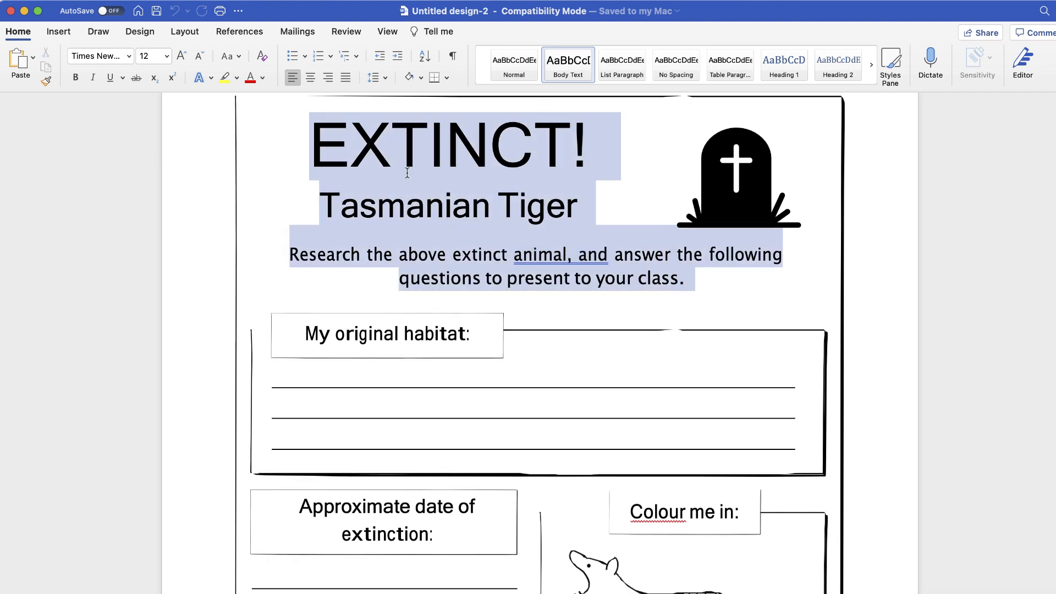
- Click into the converted Untitled design-2.docx text to confirm it is editable
{"action": "left_click", "coordinate": [128, 56]}
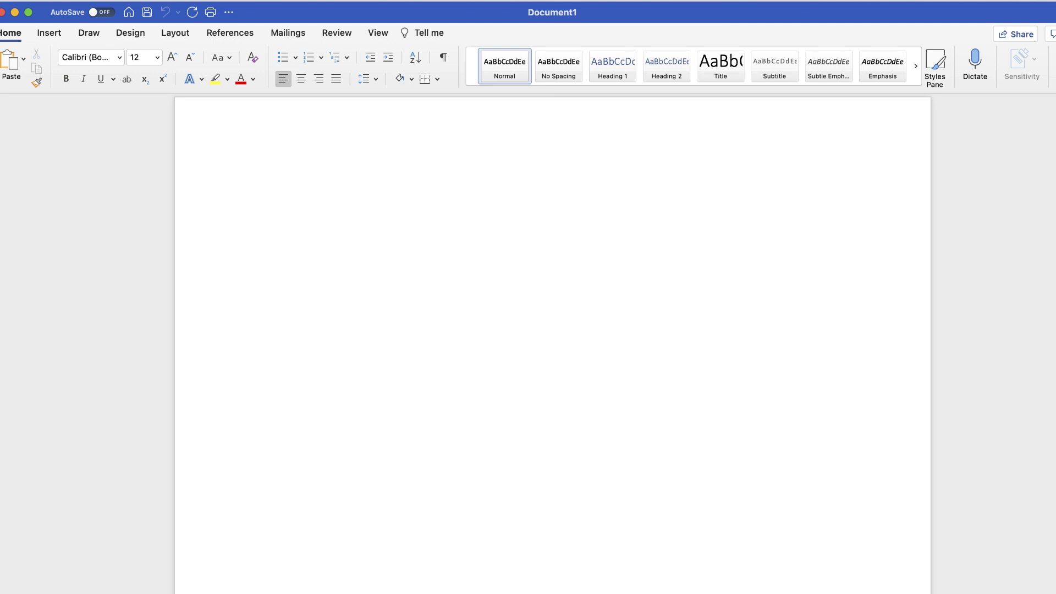
- Open Untitled design.pdf from Downloads directly in Word as an editable worksheet
{"action": "left_click", "coordinate": [264, 112]}
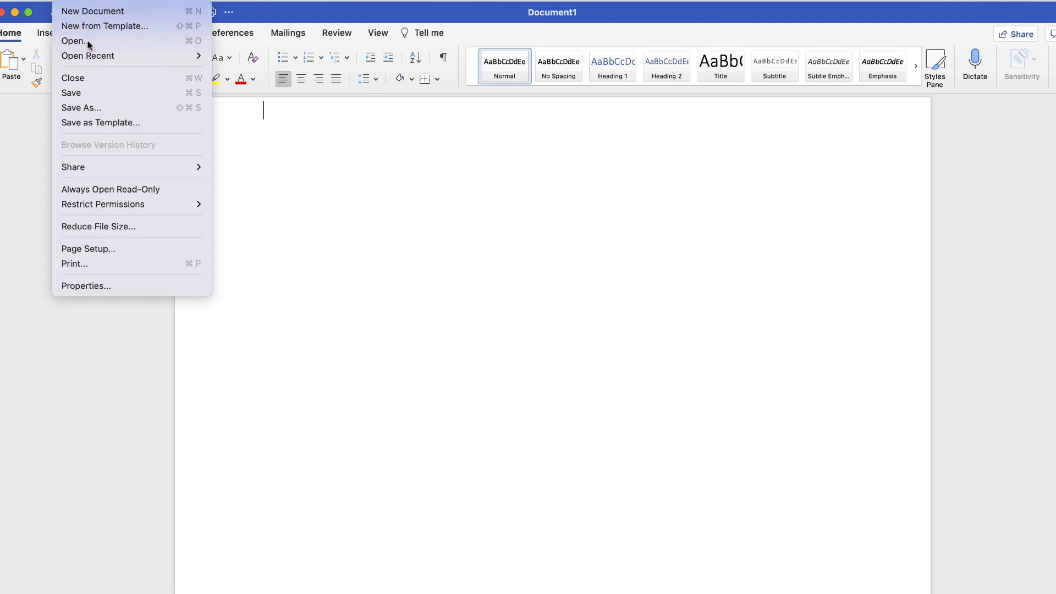
{"action": "left_click", "coordinate": [76, 40]}
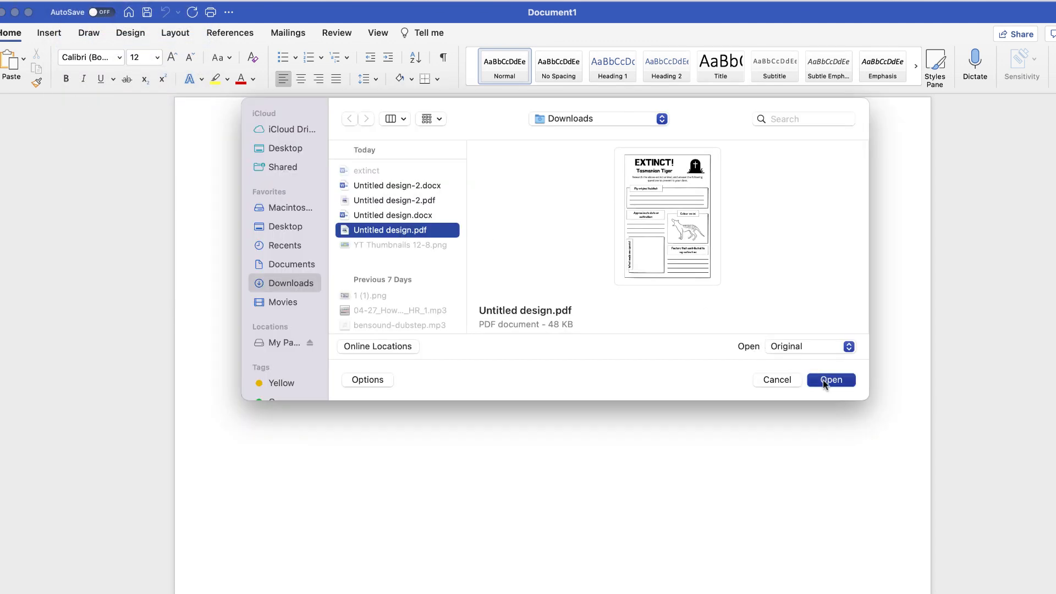
{"action": "left_click", "coordinate": [831, 379]}
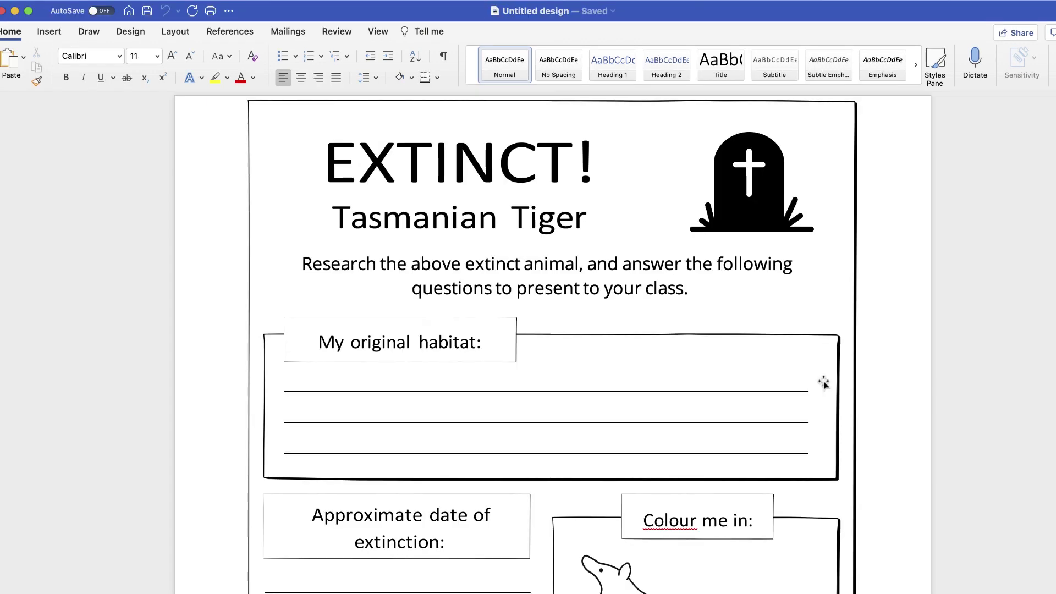
{"action": "scroll", "scroll_direction": "down", "scroll_amount": 3}
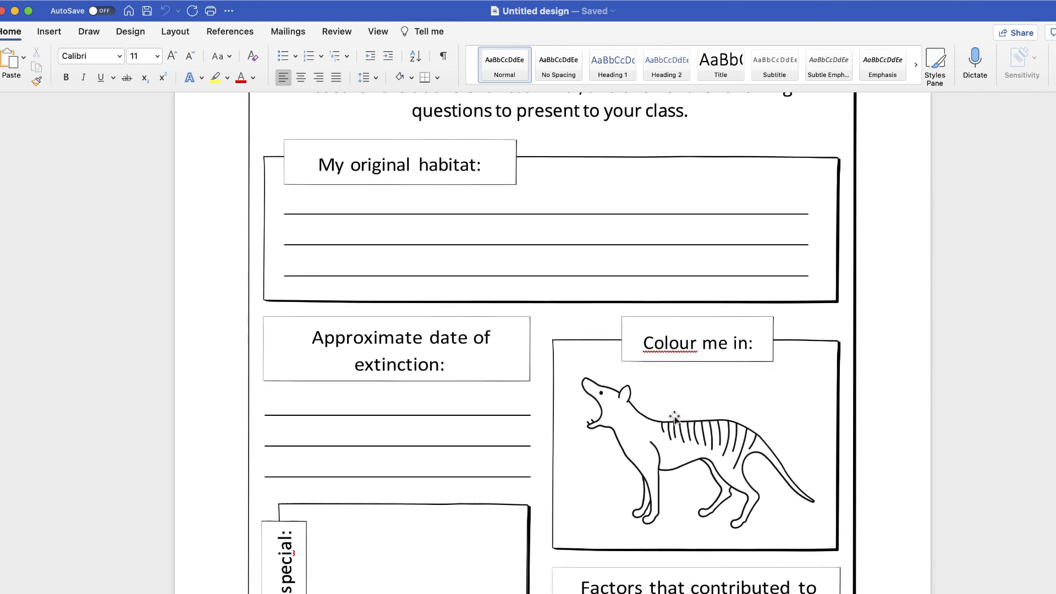